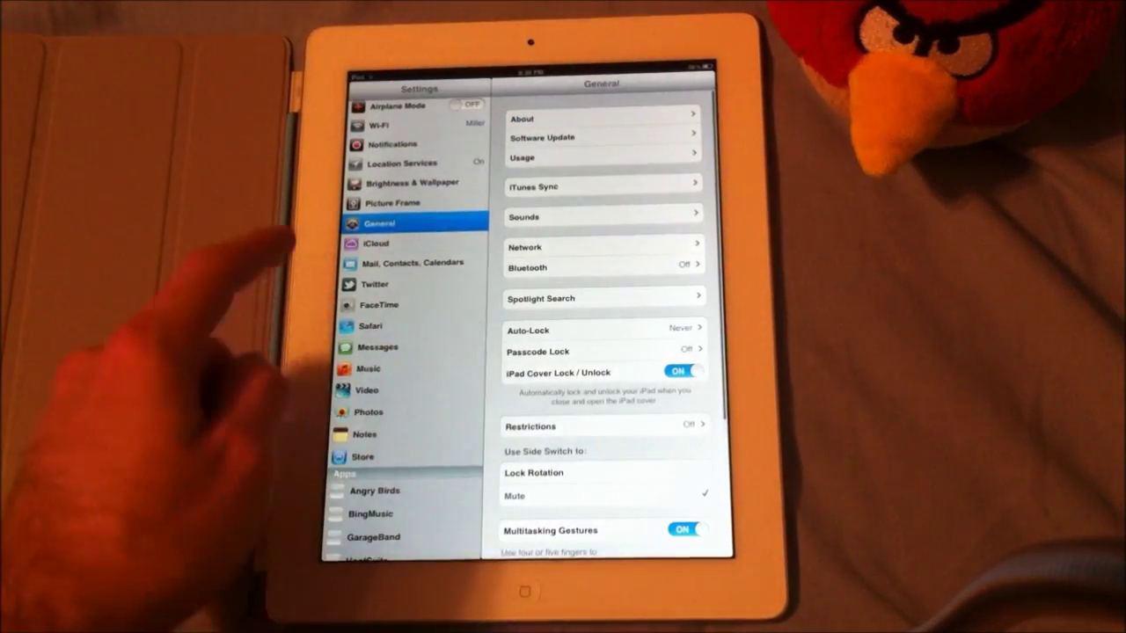
Step: Scroll down General settings to check the Multitasking Gestures switch is on
scroll("down", 3)
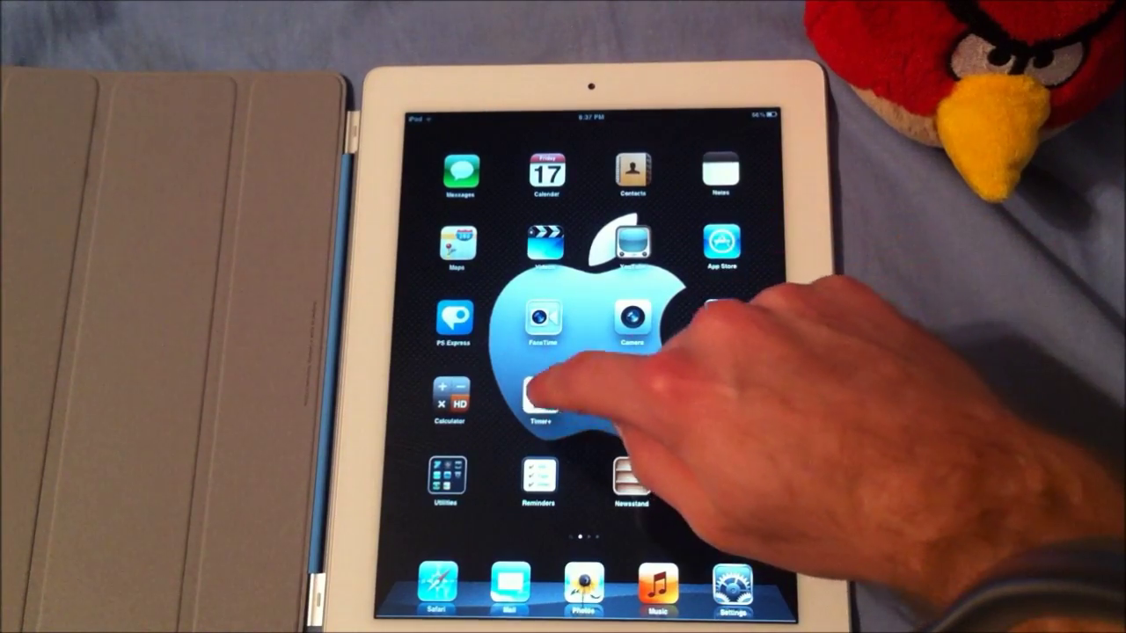
Step: Launch Timer+ from the home screen to show the Laundry, Pot roast and Tea timers
left_click(541, 396)
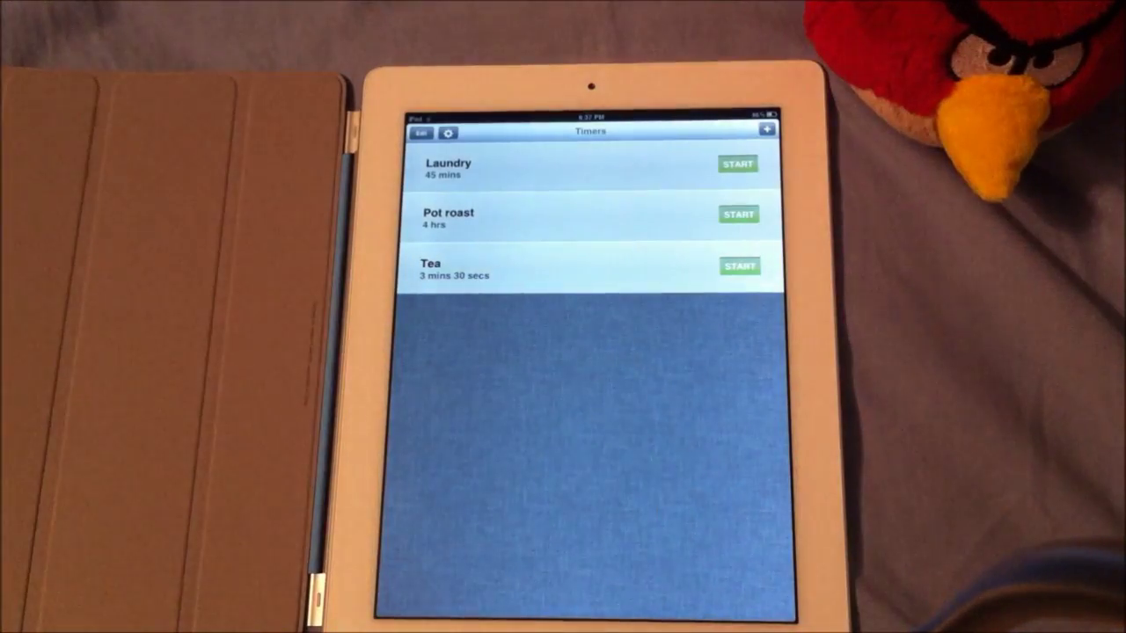